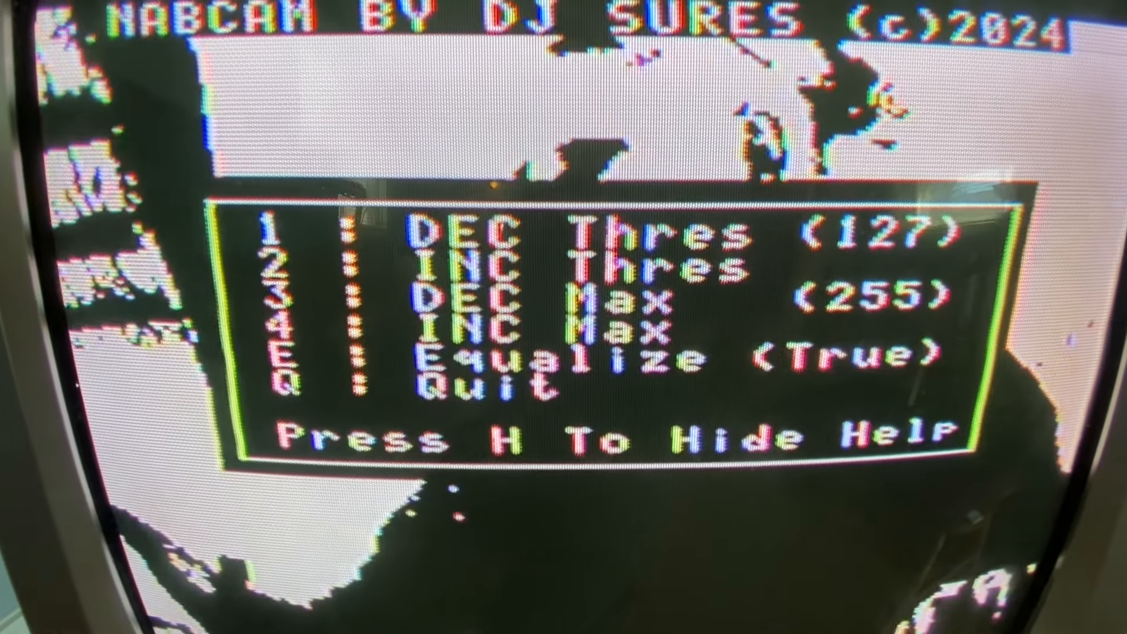
# Step: Hide NABCAM's help menu with the H key, leaving the black-and-white camera image
pyautogui.press('h')
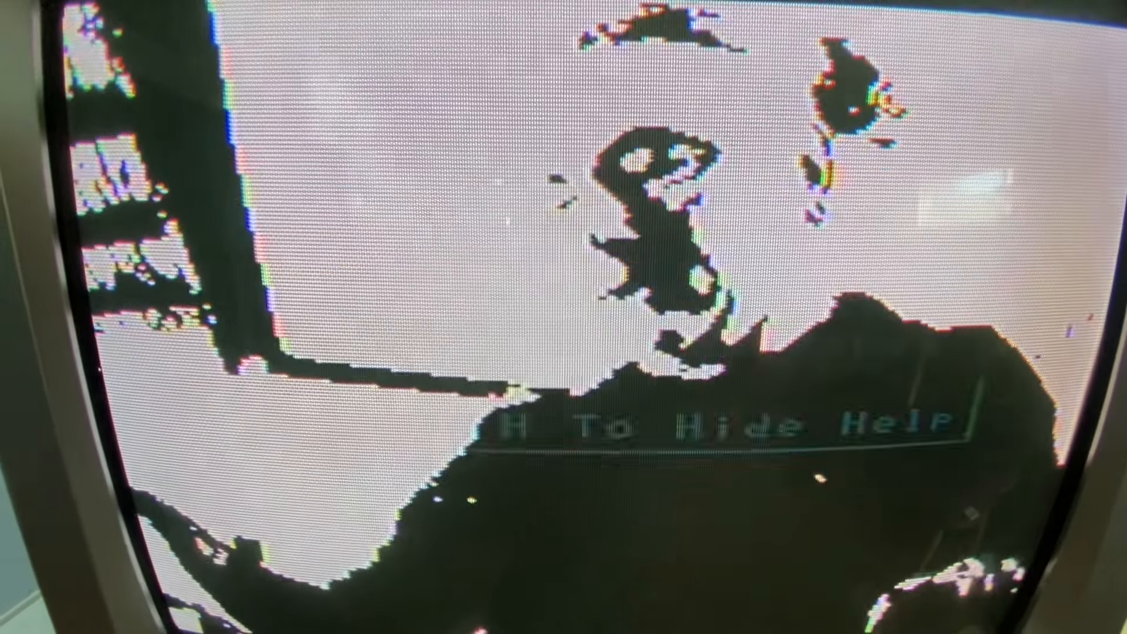